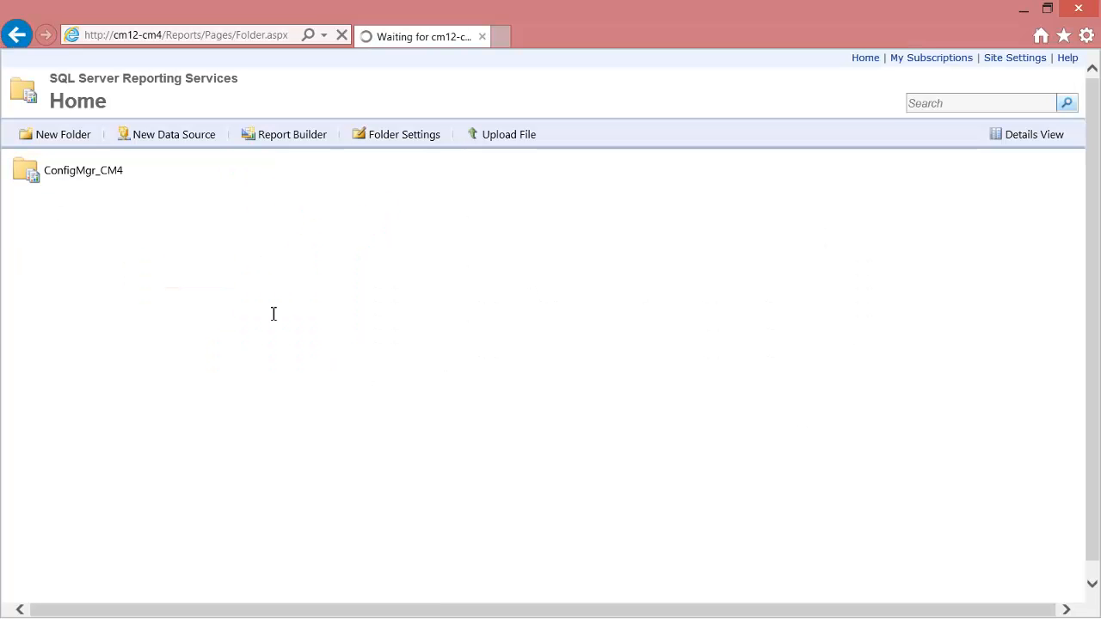
- Navigate ConfigMgr_CM4 > Monitor Information Reporting v4 to the Count of Monitors by Power Management Setting report
{"action": "left_click", "coordinate": [83, 171]}
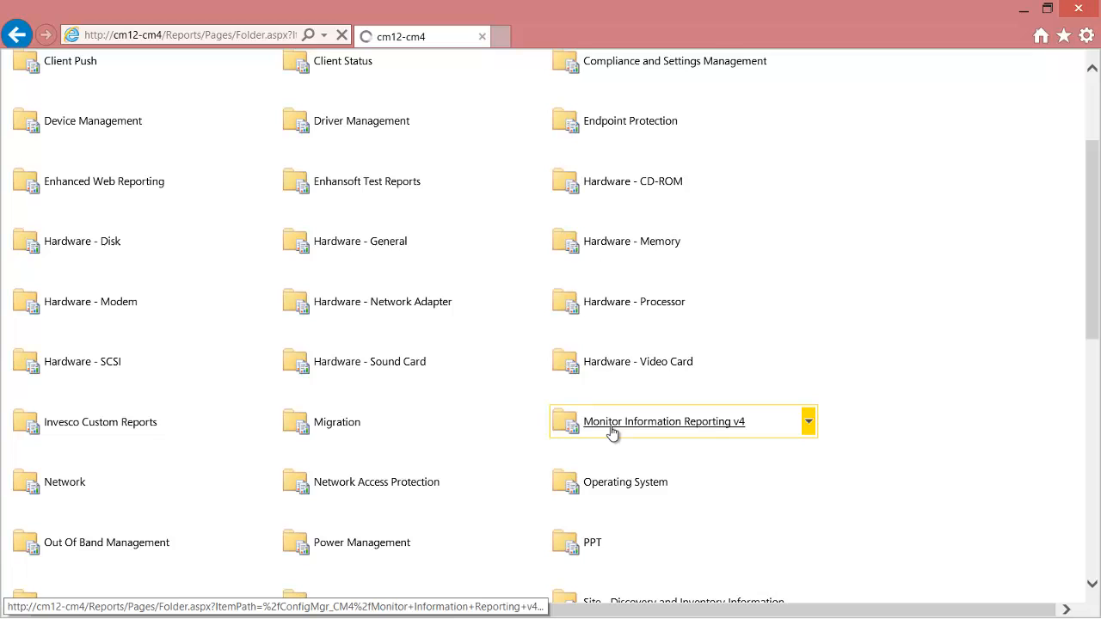
{"action": "left_click", "coordinate": [664, 422]}
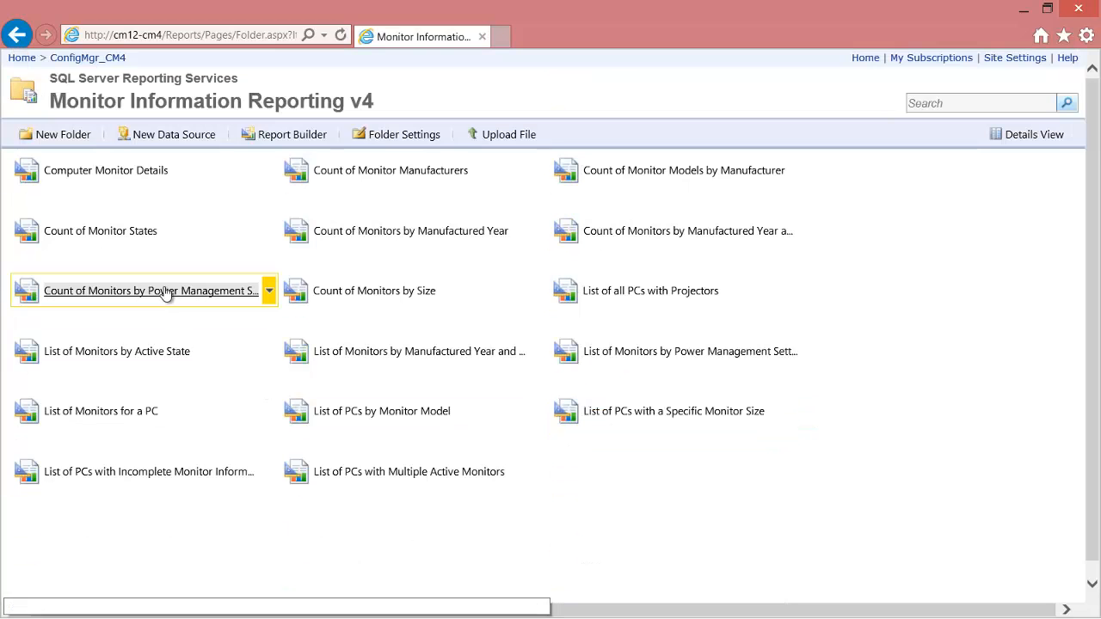
{"action": "left_click", "coordinate": [150, 291]}
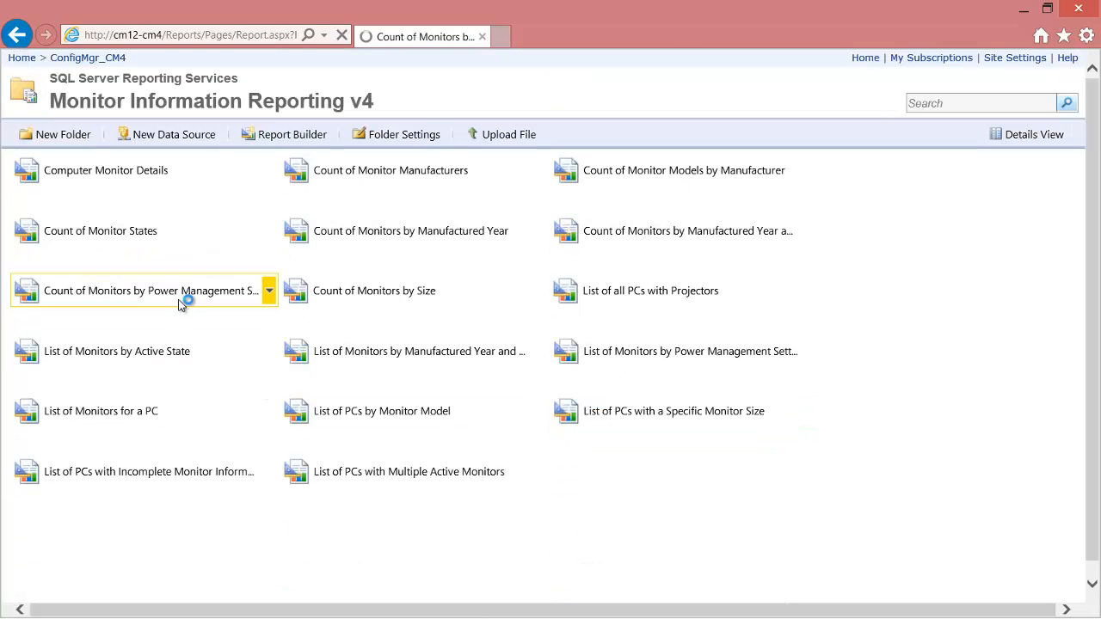
{"action": "left_click", "coordinate": [149, 291]}
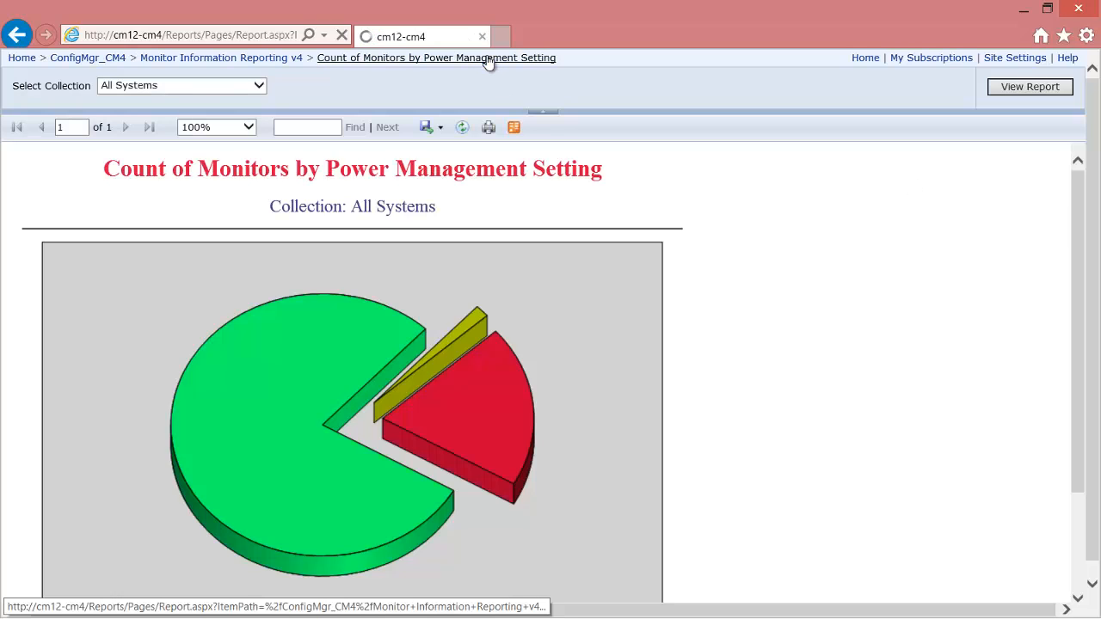
- Go to the report's management Subscriptions page and start a New Subscription
{"action": "left_click", "coordinate": [437, 59]}
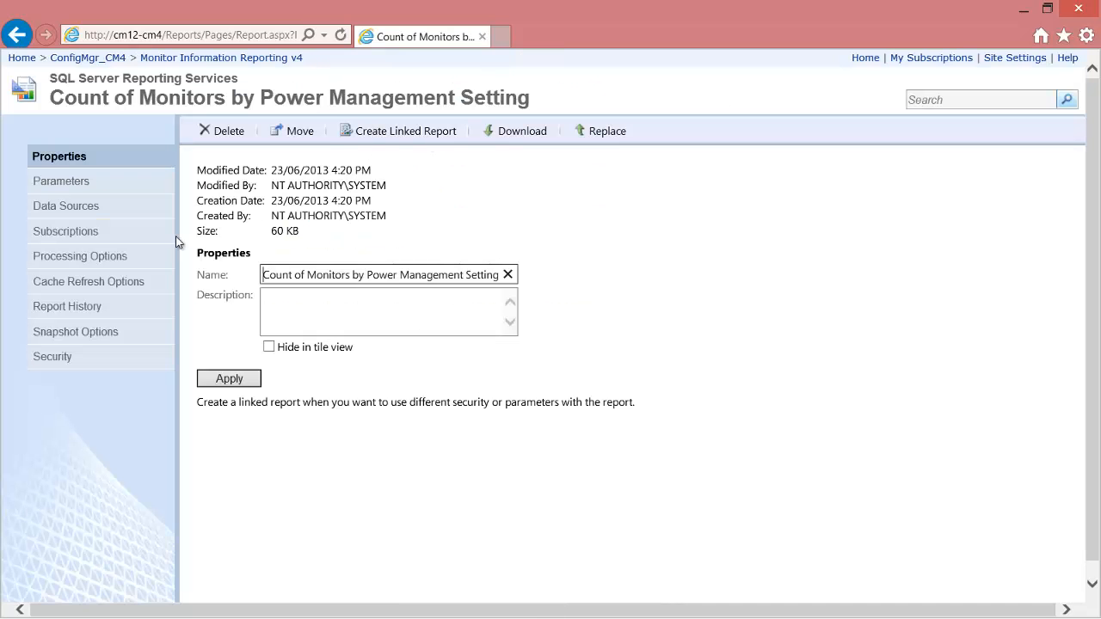
{"action": "left_click", "coordinate": [65, 231]}
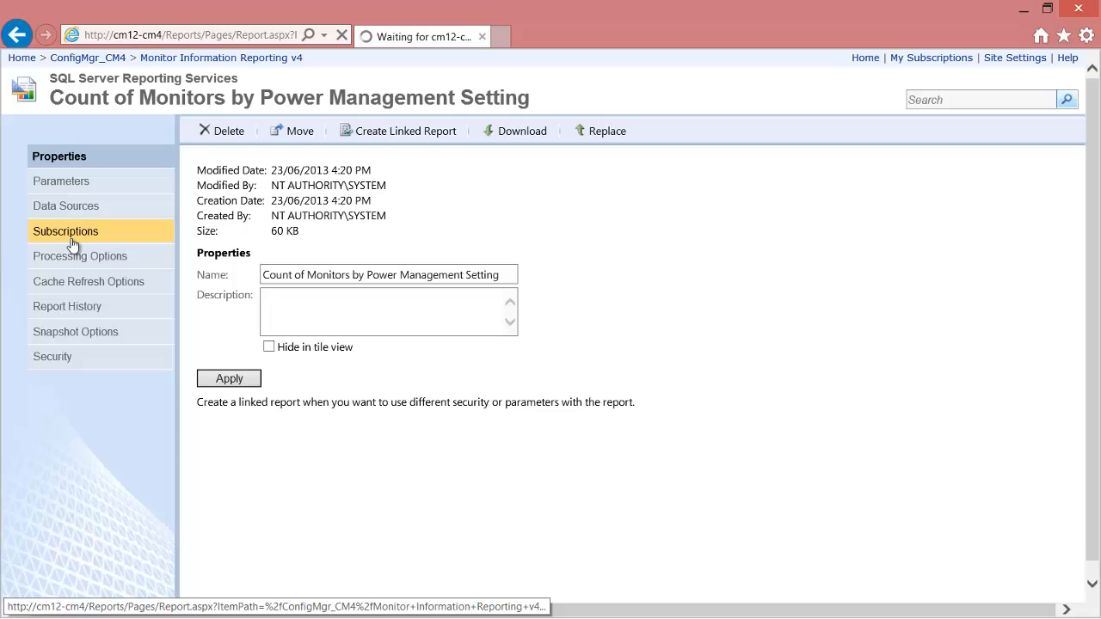
{"action": "left_click", "coordinate": [65, 231]}
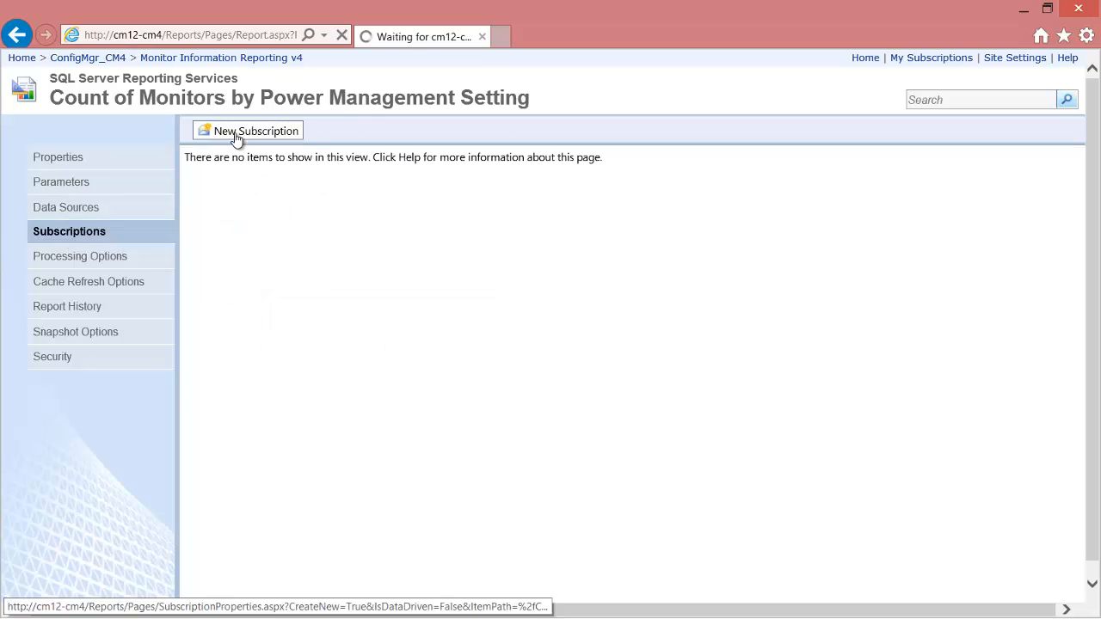
- Deliver by Windows File Share to \\ses-08\sharepoint in Excel format with incrementing file names
{"action": "left_click", "coordinate": [254, 131]}
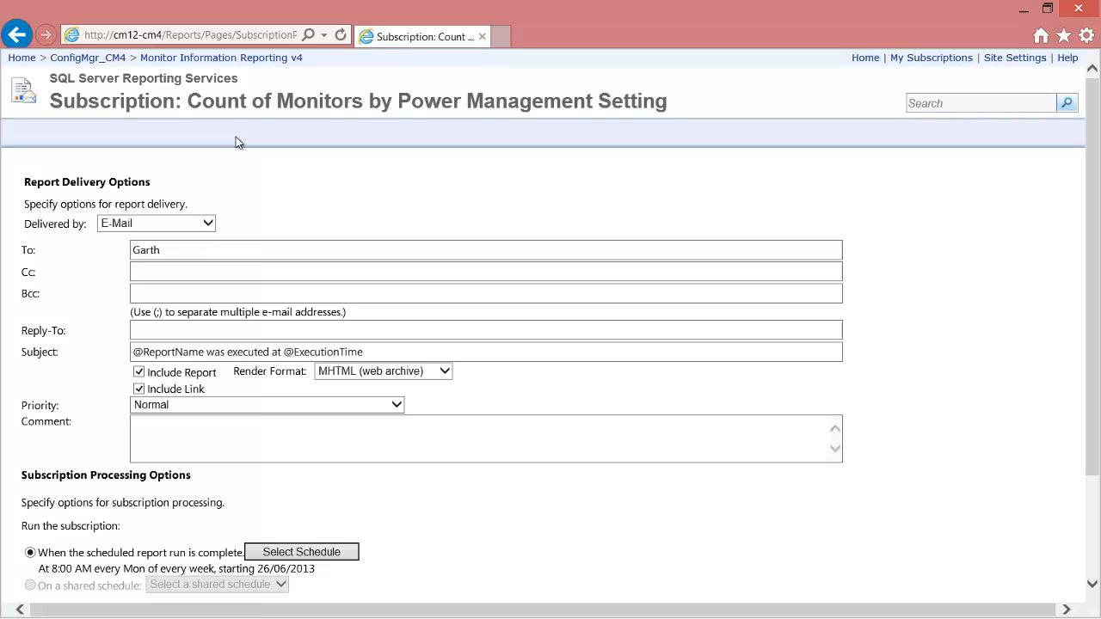
{"action": "left_click", "coordinate": [155, 224]}
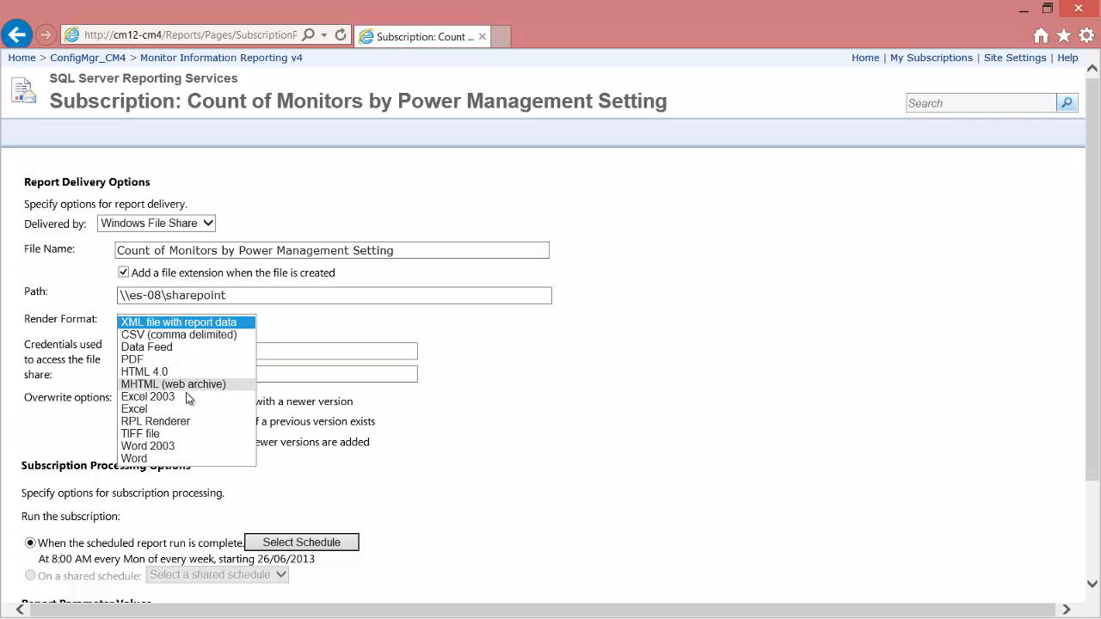
{"action": "left_click", "coordinate": [134, 410]}
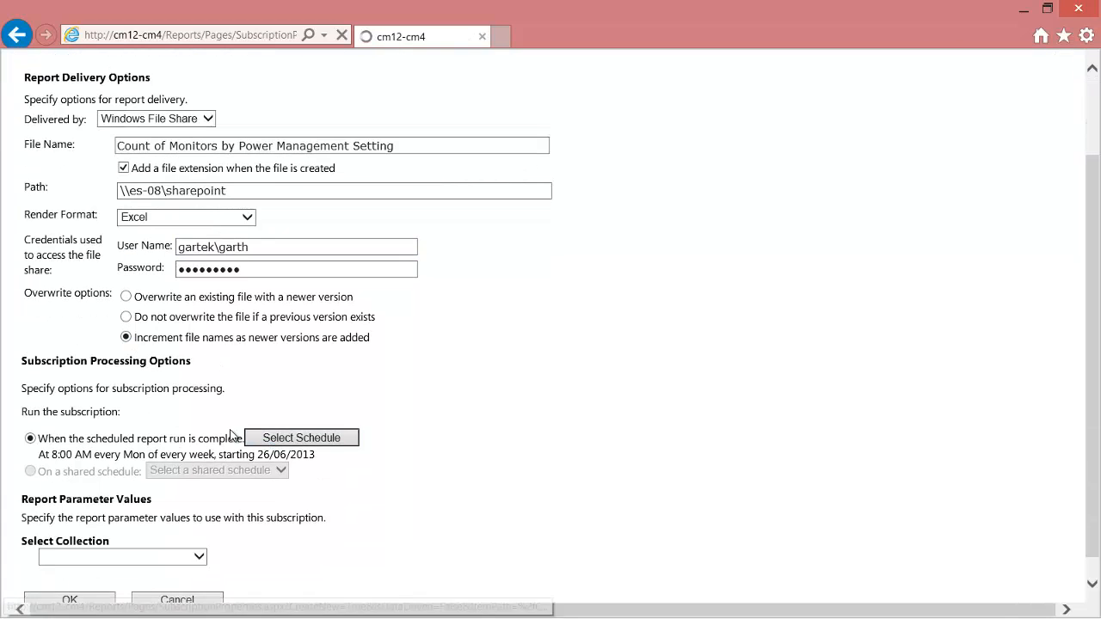
- Bring up the schedule settings to run Mondays at 4:18 A.M
{"action": "left_click", "coordinate": [301, 438]}
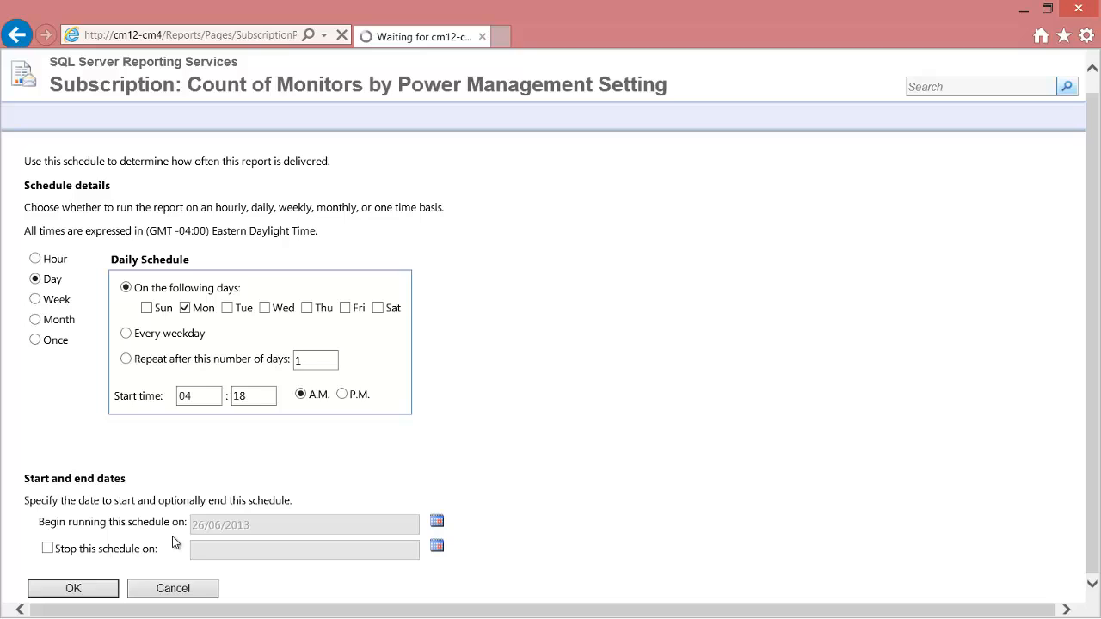
- Confirm the Monday 4:18 AM schedule with the All Systems collection and submit the subscription
{"action": "left_click", "coordinate": [72, 589]}
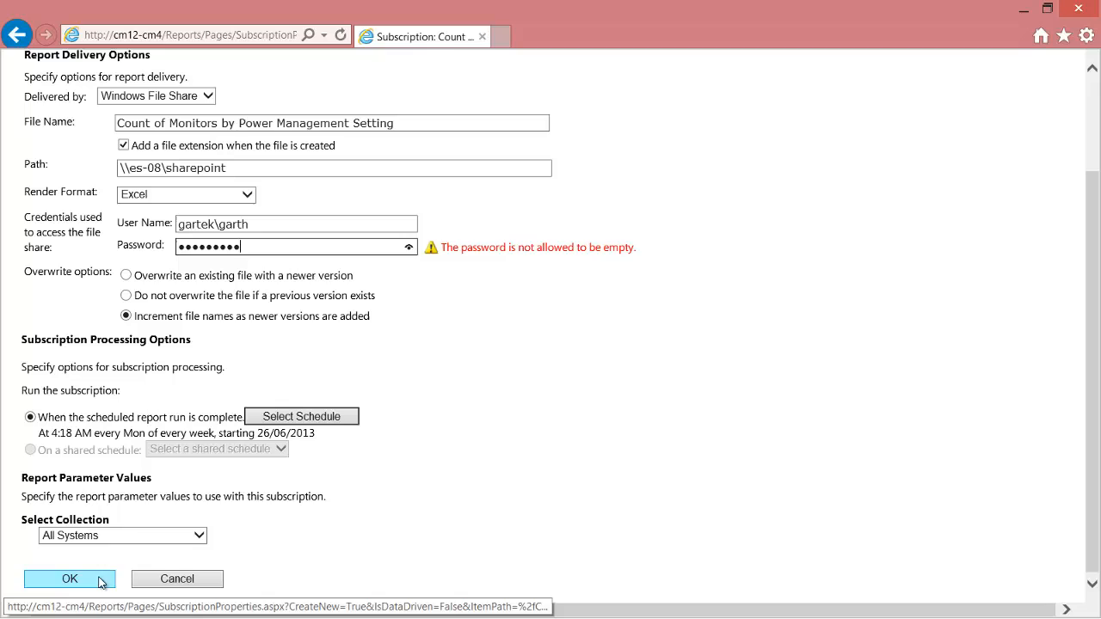
{"action": "left_click", "coordinate": [69, 578]}
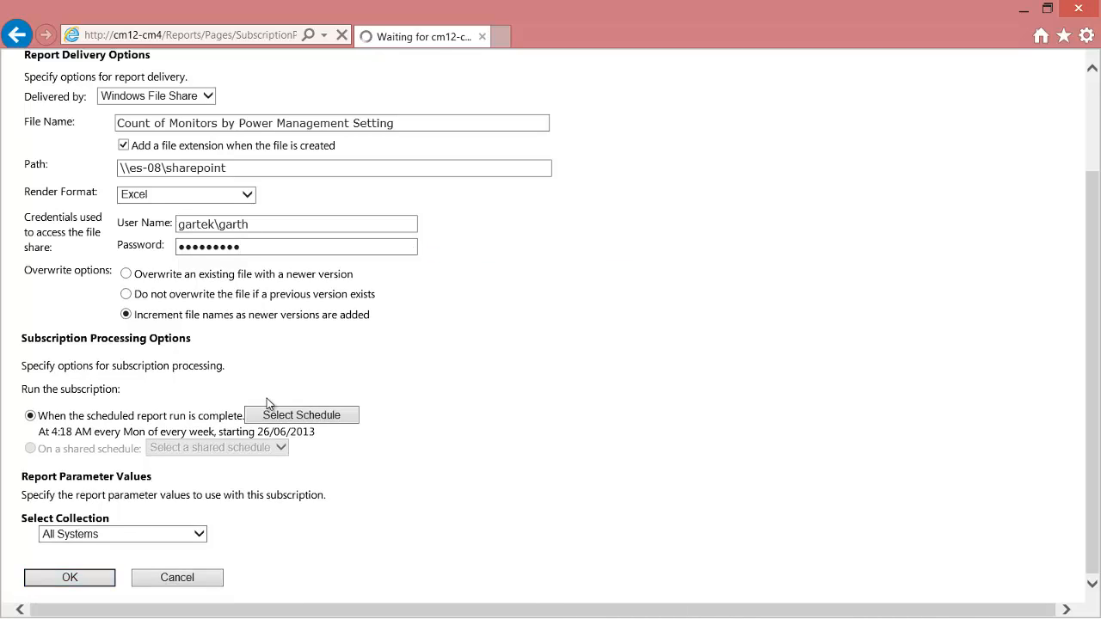